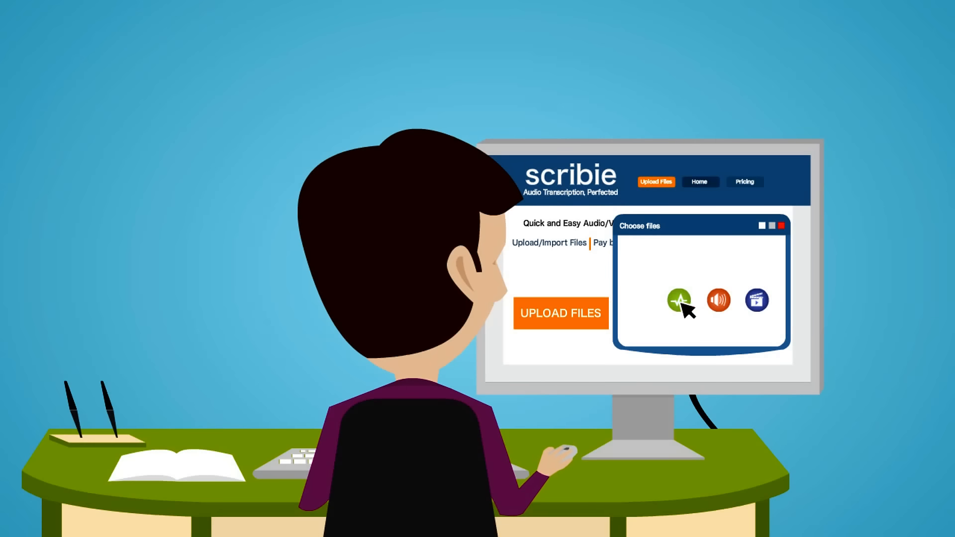
Upload the chosen audio file to Scribie and watch the Processing progress bar fill
click(681, 300)
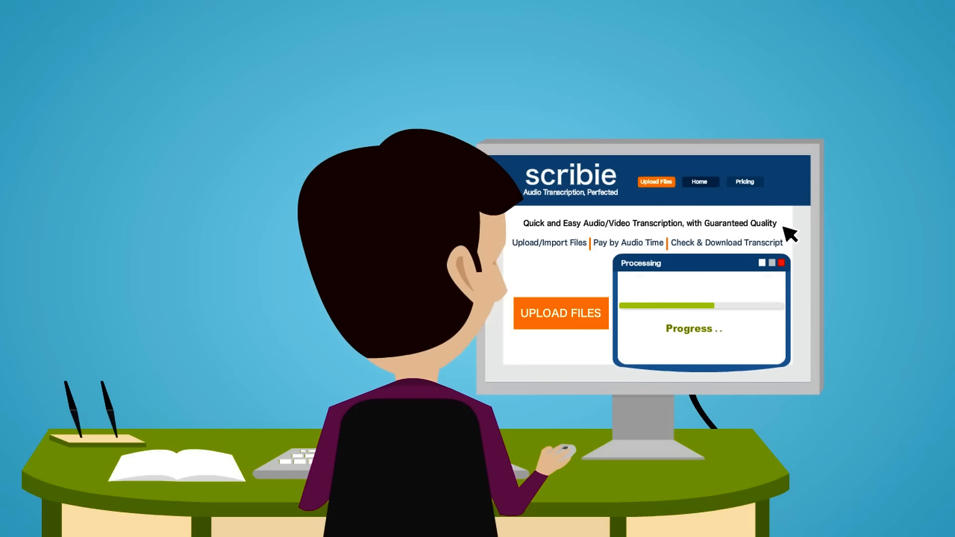